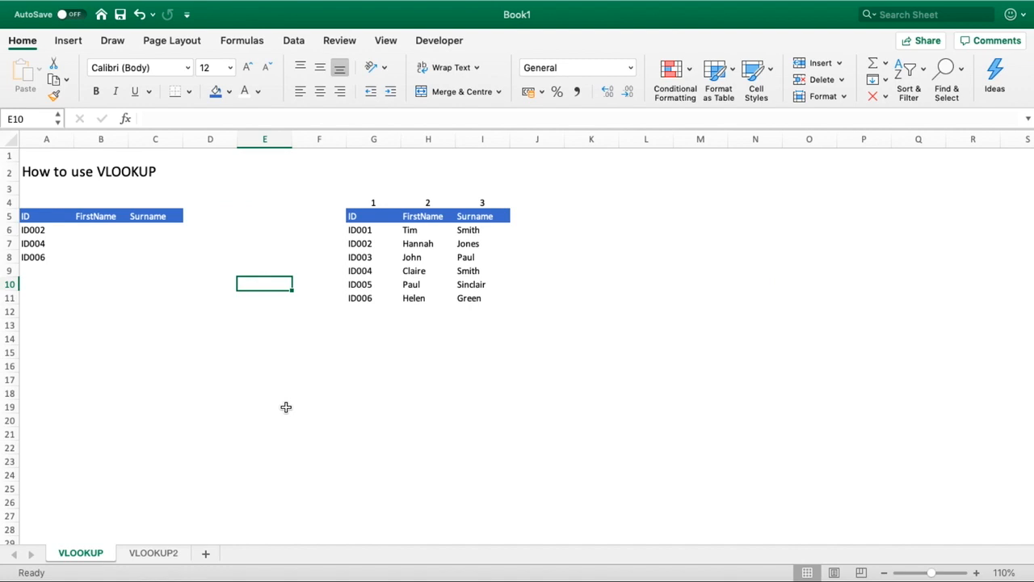
{"action": "mouse_move", "coordinate": [365, 372]}
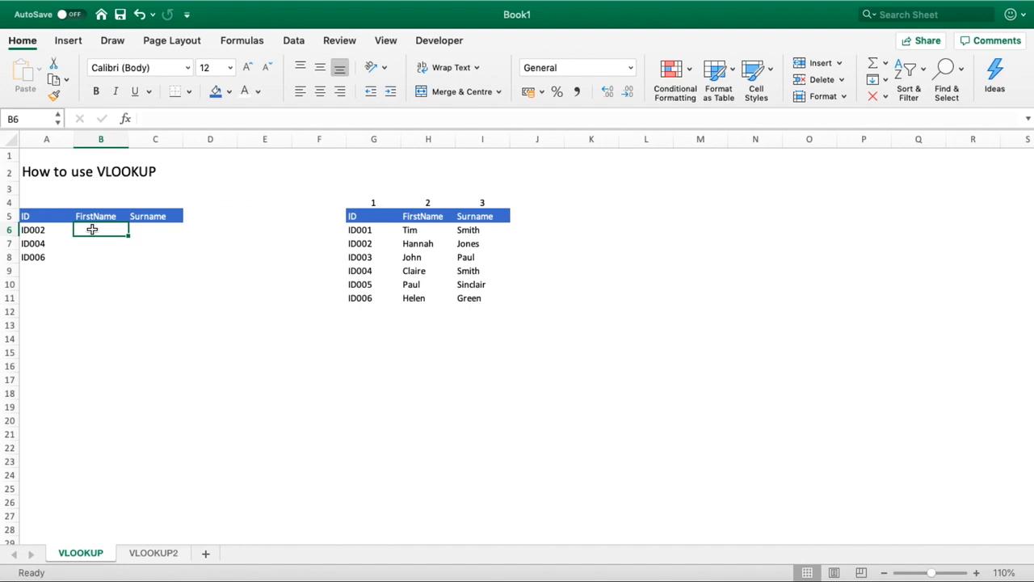
Begin =VLOOKUP( in B6 with the ID in A6 as the lookup value
{"action": "type", "text": "="}
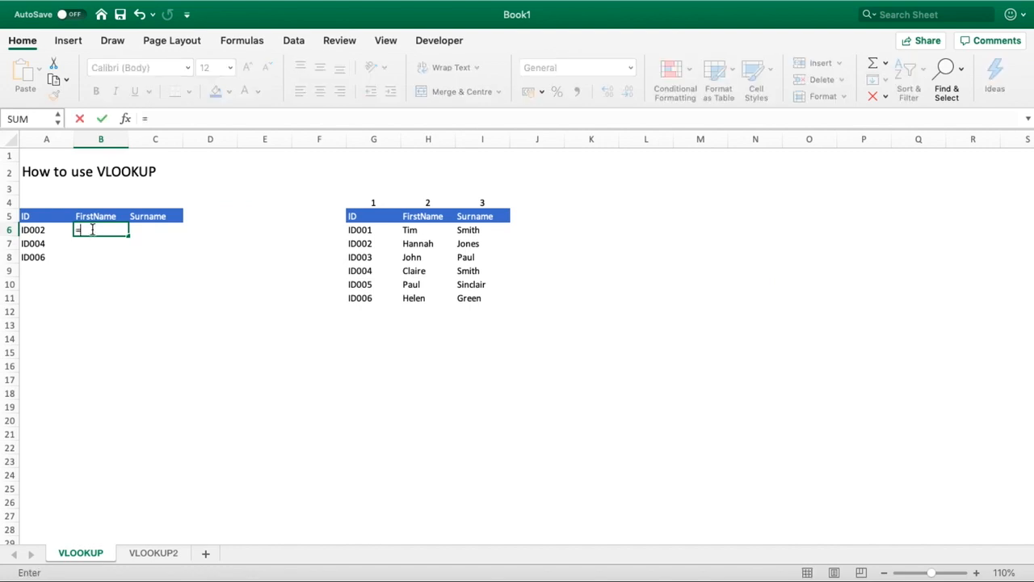
{"action": "type", "text": "=VLOOKU"}
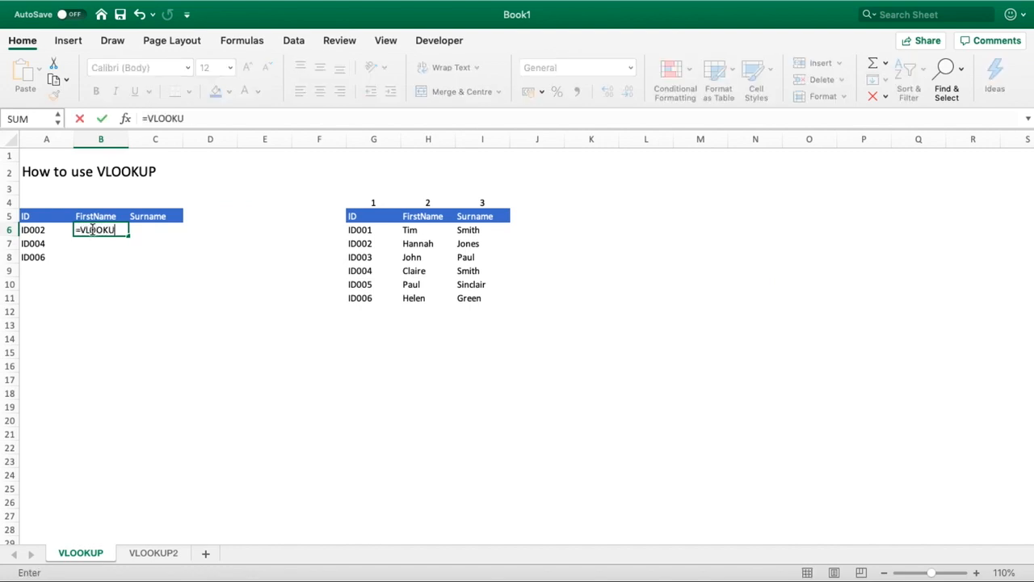
{"action": "type", "text": "P("}
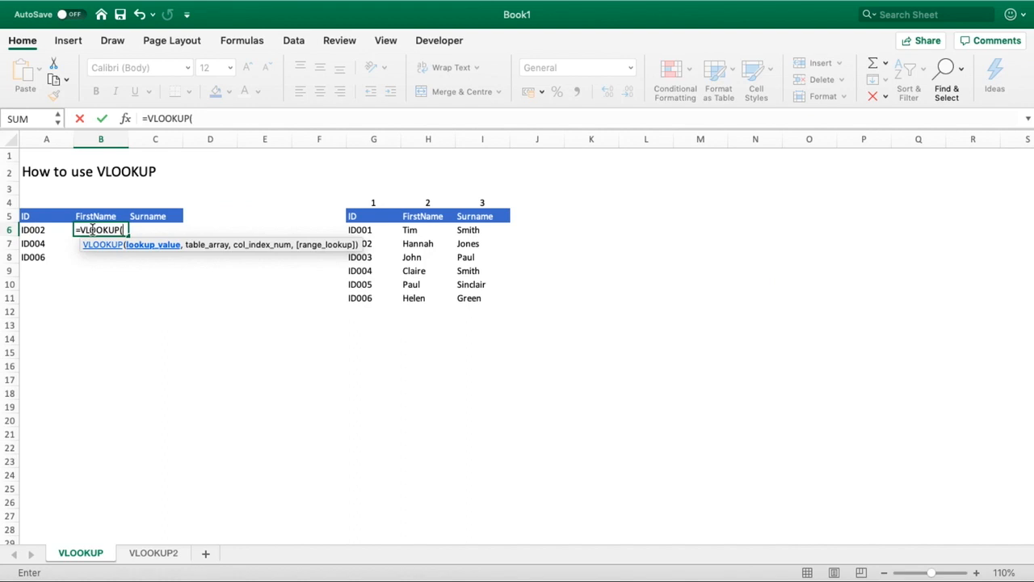
{"action": "left_click", "coordinate": [32, 230]}
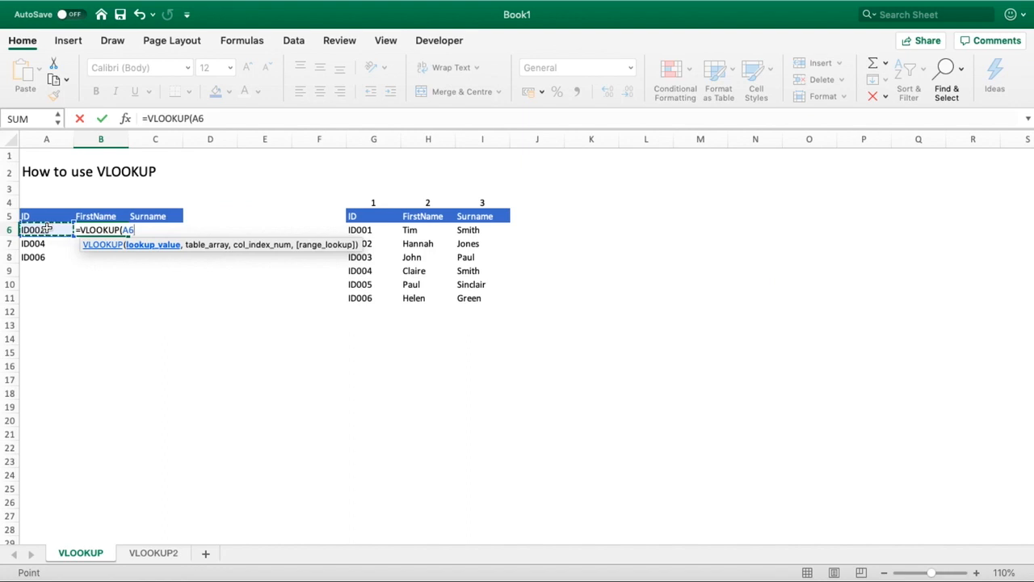
Set the table array to the name table G5:I11, locked as $G$5:$I$11
{"action": "type", "text": ","}
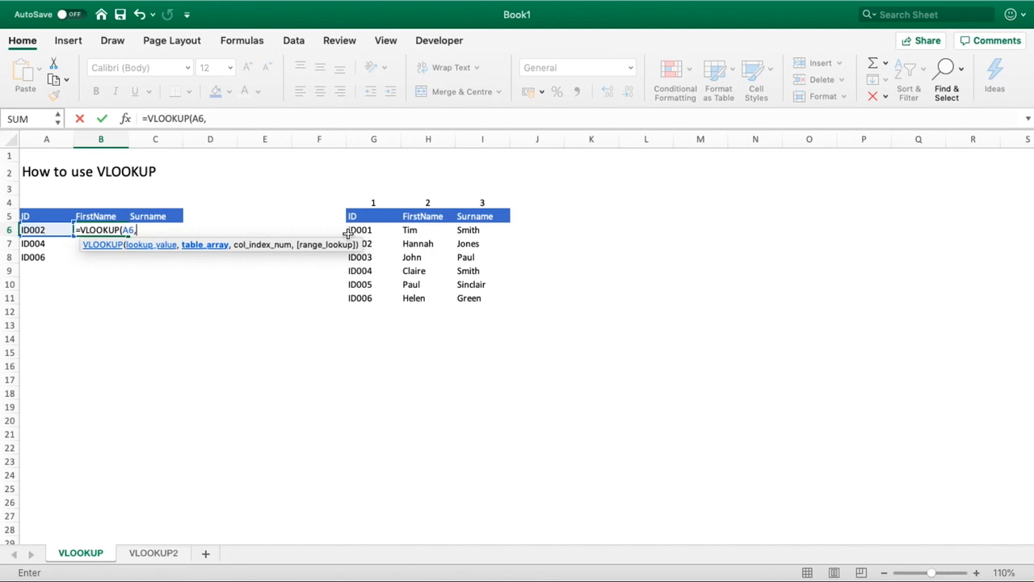
{"action": "left_click_drag", "start_coordinate": [349, 217], "coordinate": [481, 284]}
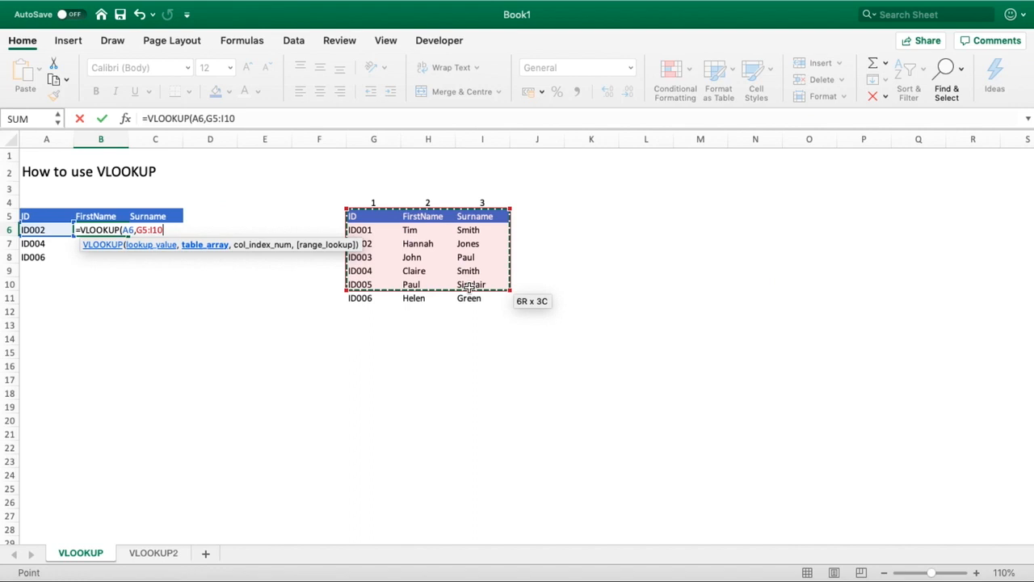
{"action": "left_click_drag", "start_coordinate": [482, 284], "coordinate": [481, 298]}
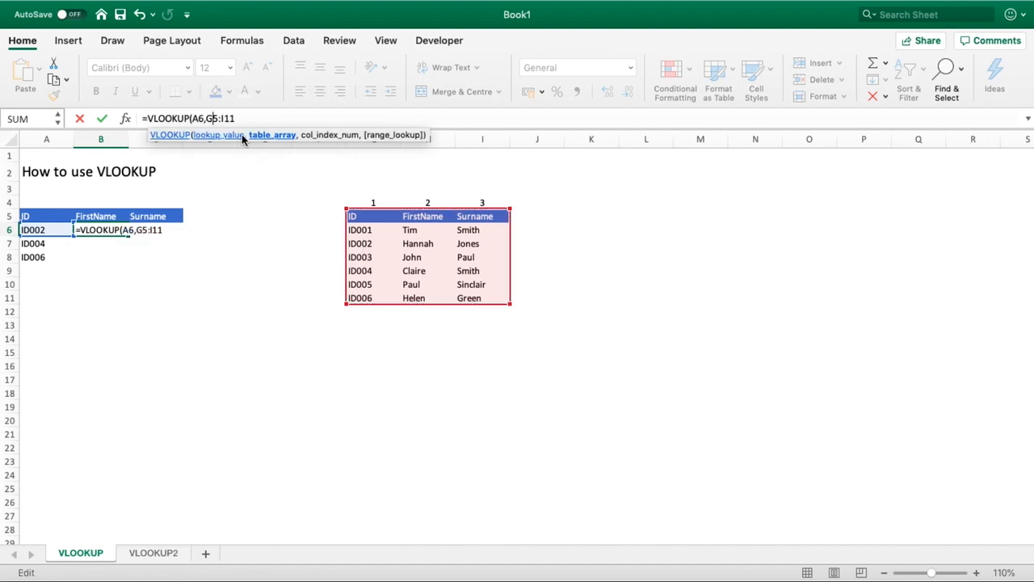
{"action": "key", "text": "F4"}
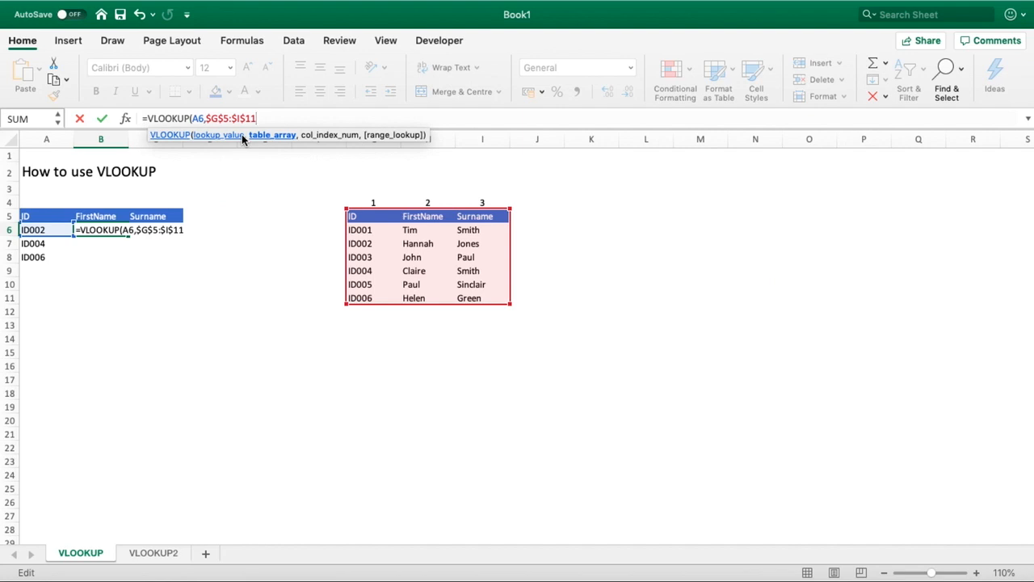
Enter 2 as the column index so the formula returns first names
{"action": "type", "text": ","}
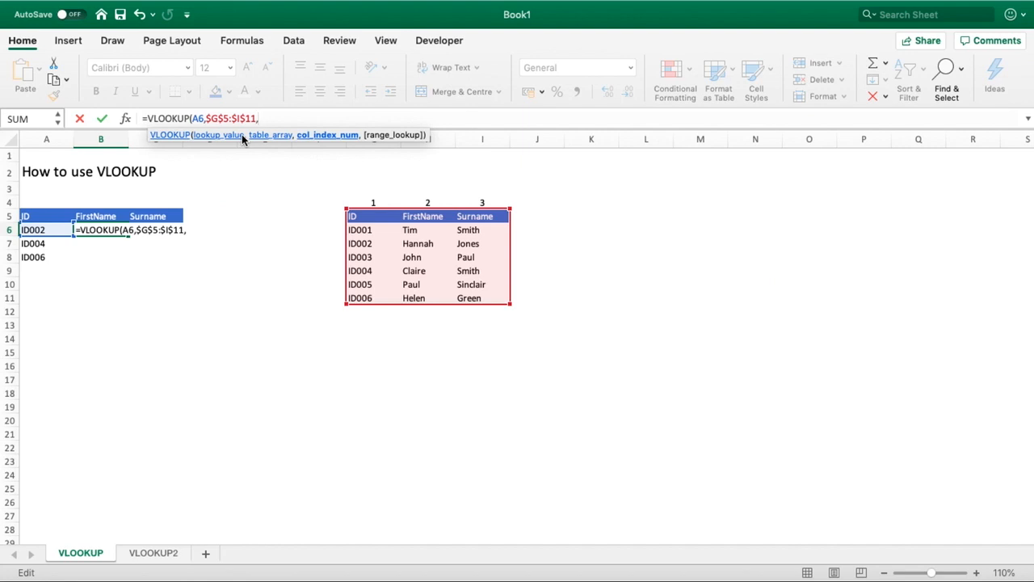
{"action": "mouse_move", "coordinate": [381, 197]}
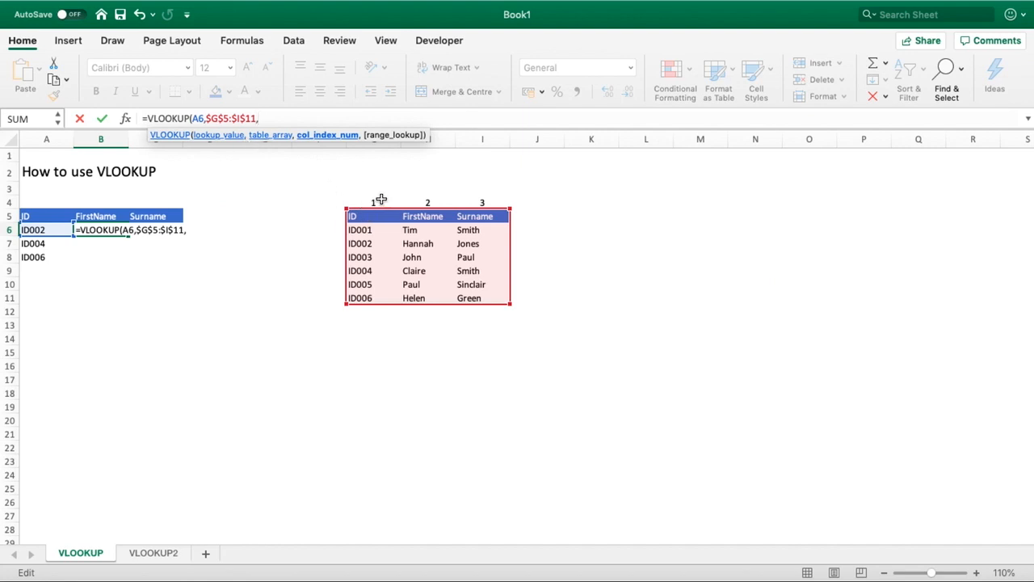
{"action": "mouse_move", "coordinate": [372, 200]}
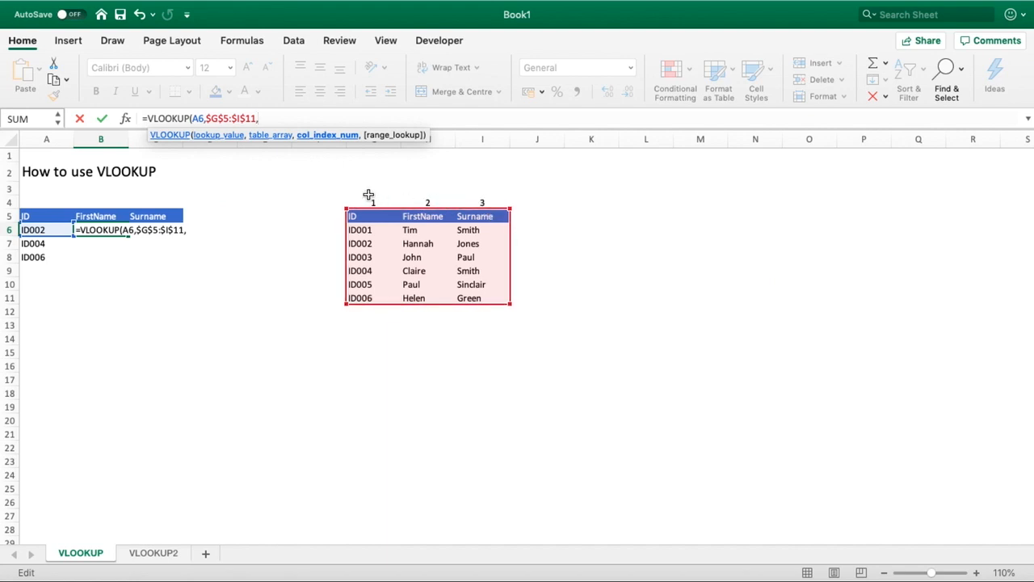
{"action": "mouse_move", "coordinate": [488, 265]}
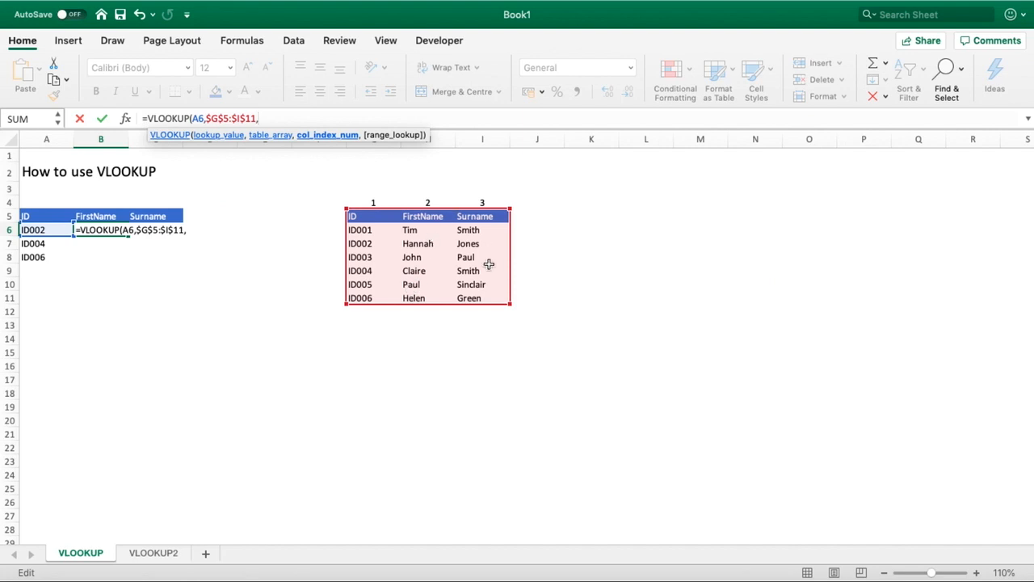
{"action": "mouse_move", "coordinate": [373, 199]}
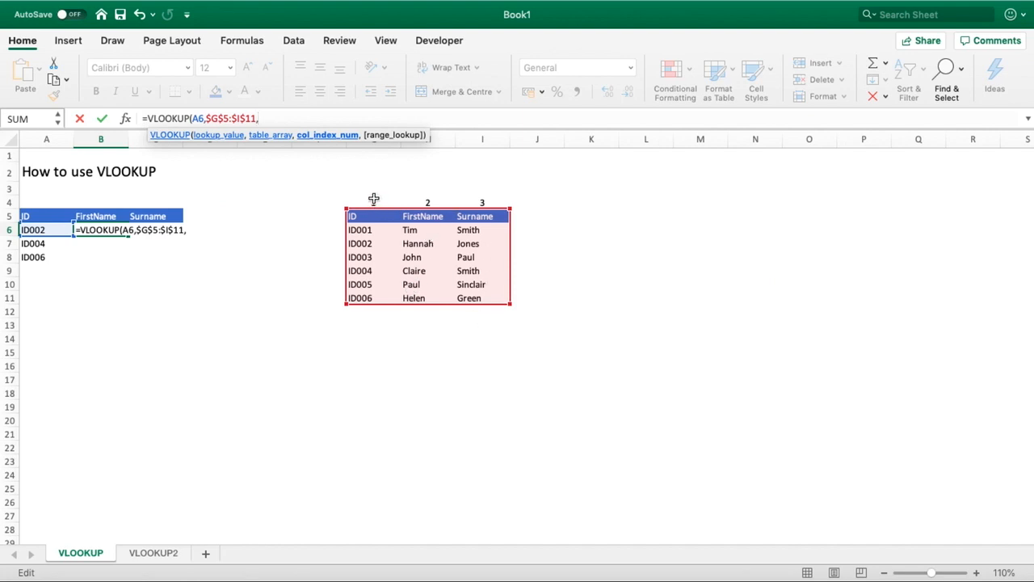
{"action": "mouse_move", "coordinate": [426, 197]}
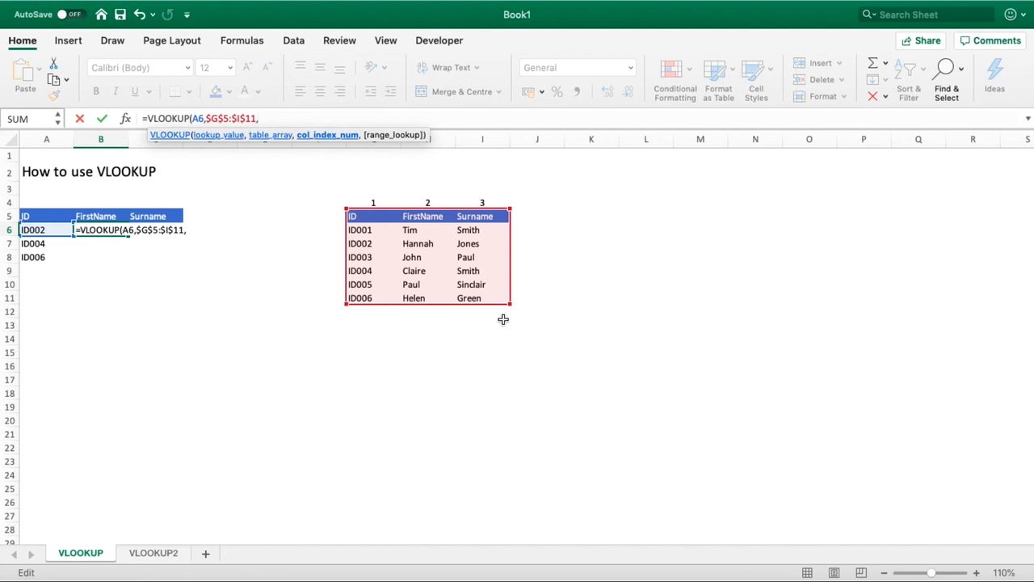
{"action": "type", "text": "2"}
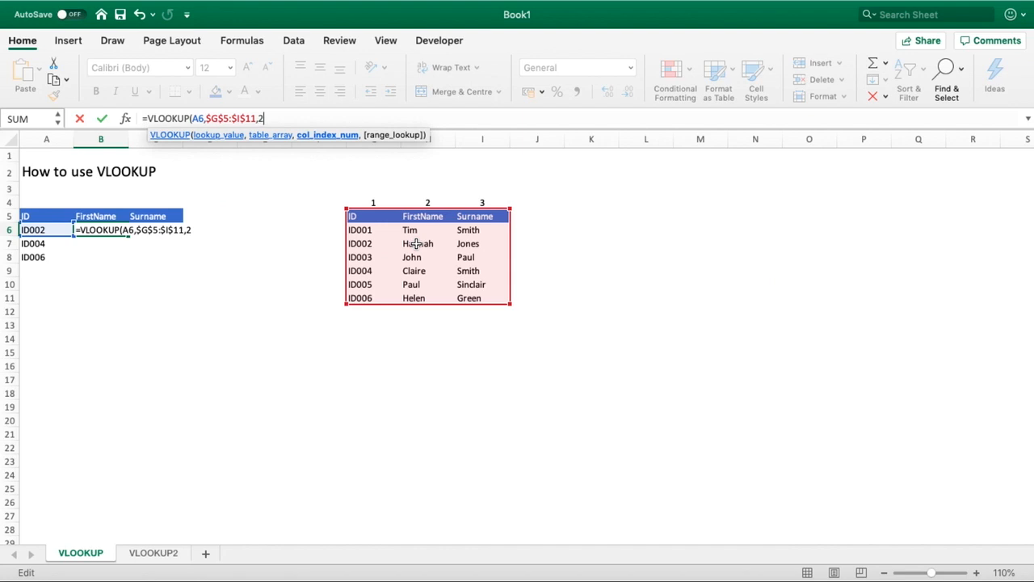
{"action": "type", "text": ","}
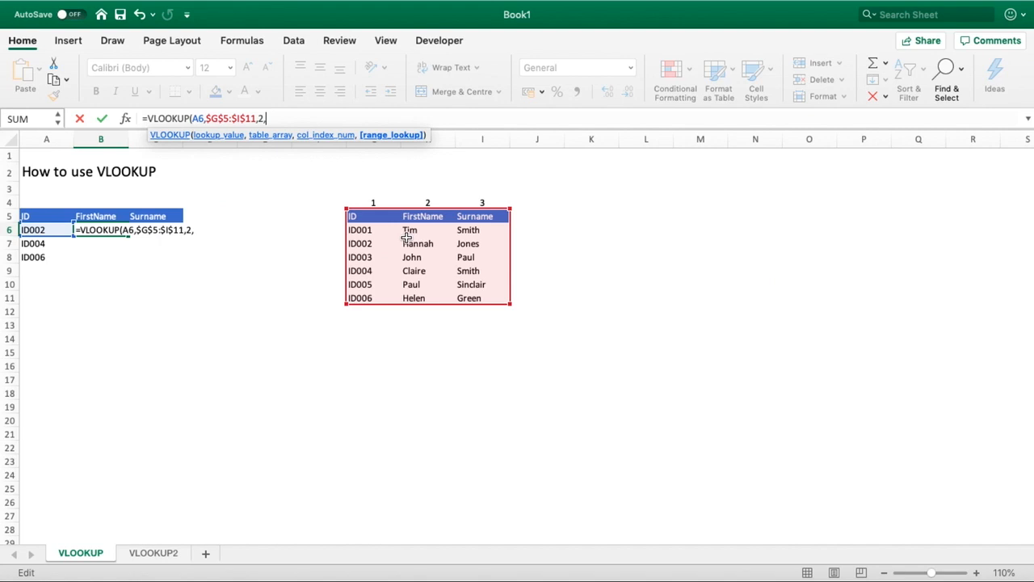
{"action": "mouse_move", "coordinate": [372, 286]}
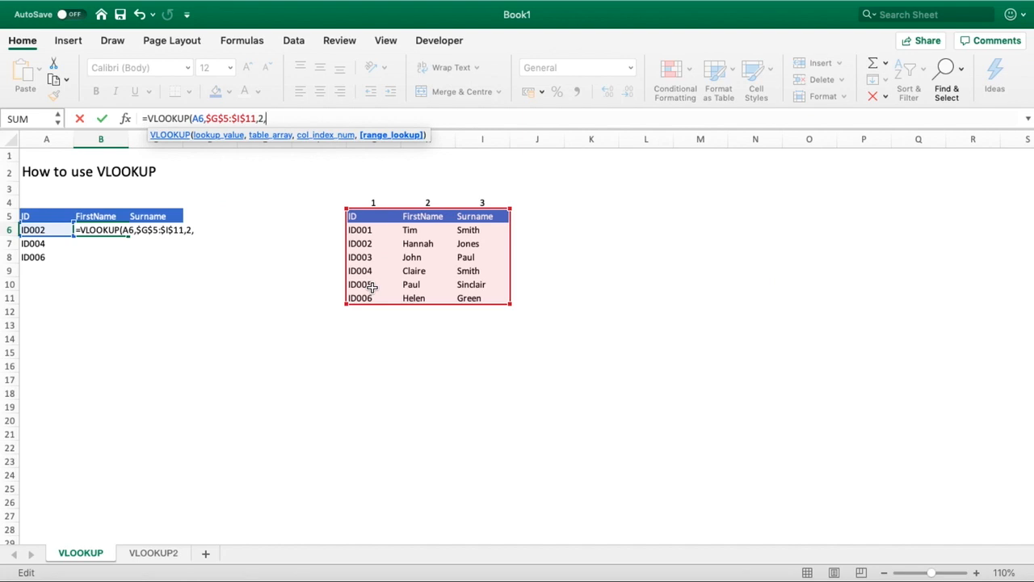
Finish the formula with FALSE for exact match, returning Hannah for ID002
{"action": "type", "text": "FALSE"}
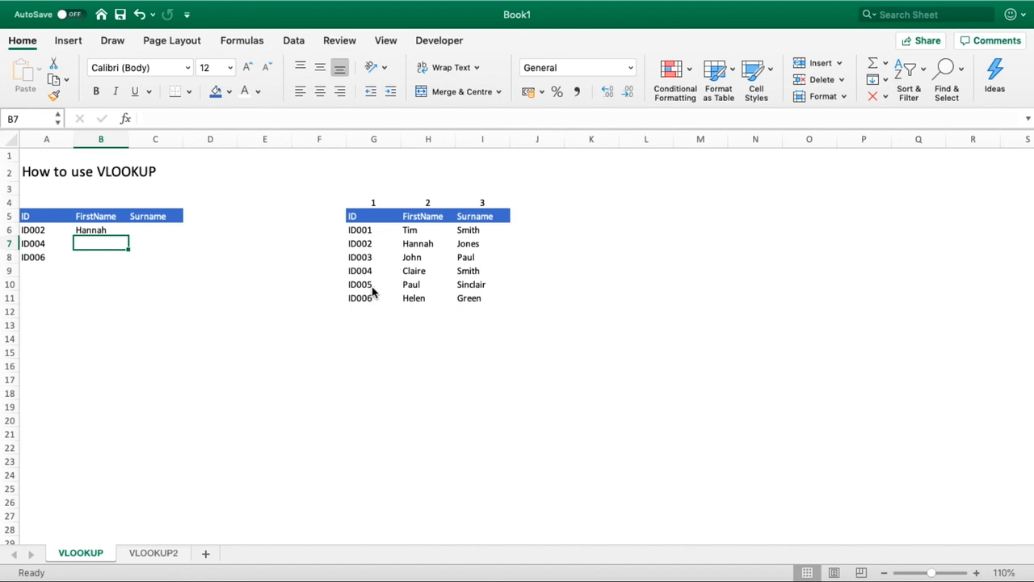
Fill first names down and enter =VLOOKUP(A6,$G$5:$I$11,2,FALSE) in the first Surname cell C6
{"action": "left_click", "coordinate": [100, 230]}
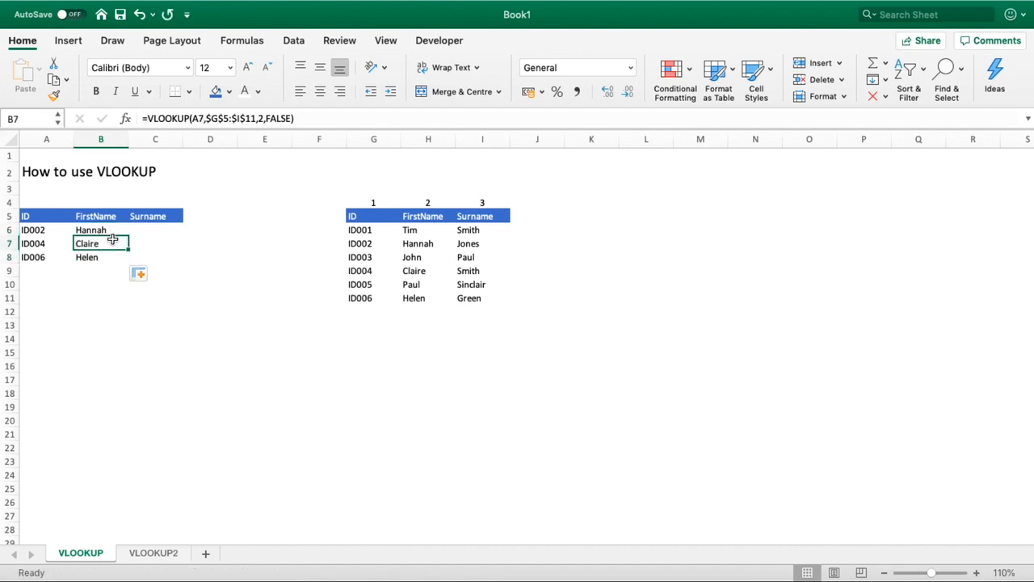
{"action": "mouse_move", "coordinate": [239, 131]}
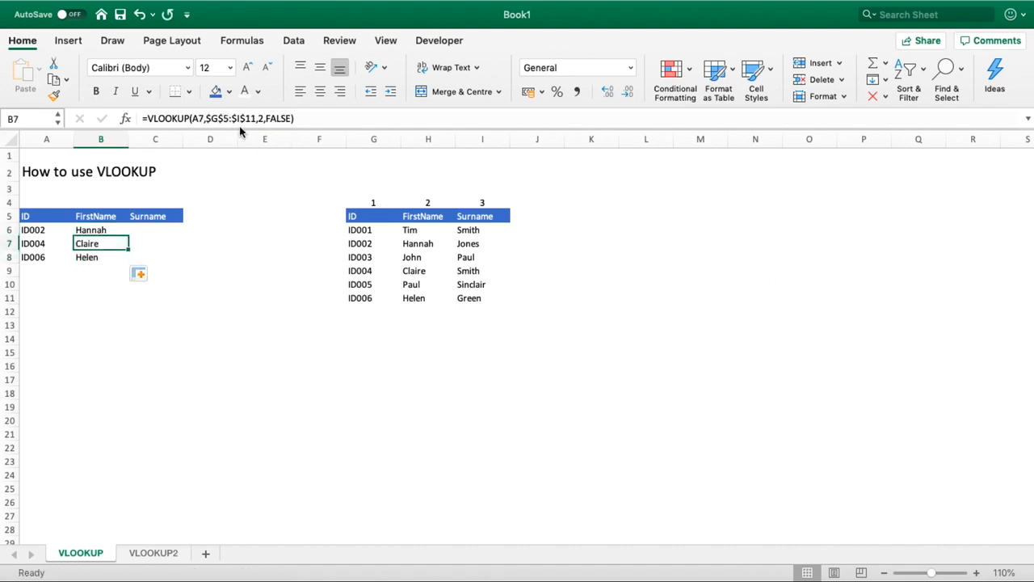
{"action": "mouse_move", "coordinate": [245, 121]}
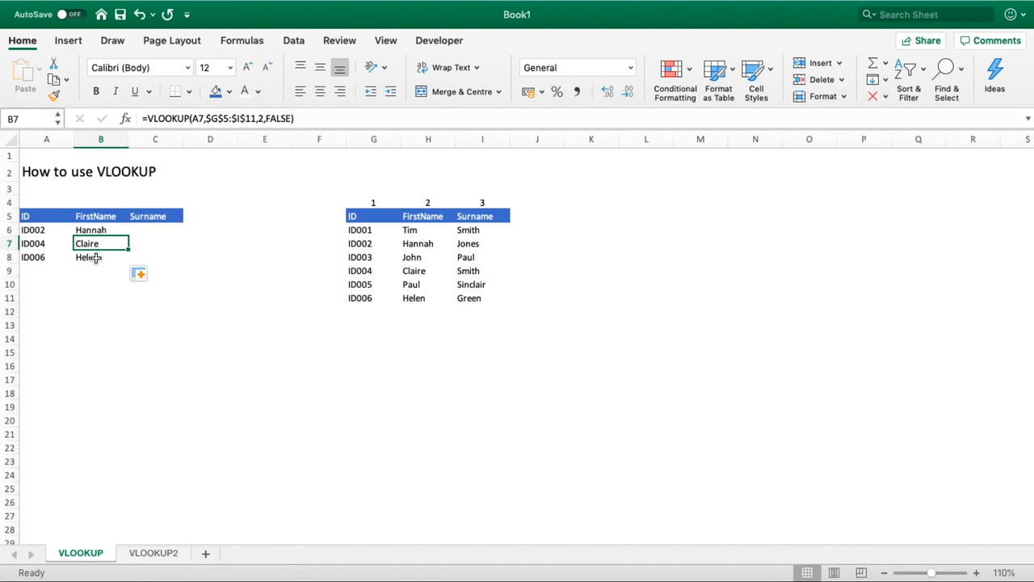
{"action": "left_click", "coordinate": [100, 230]}
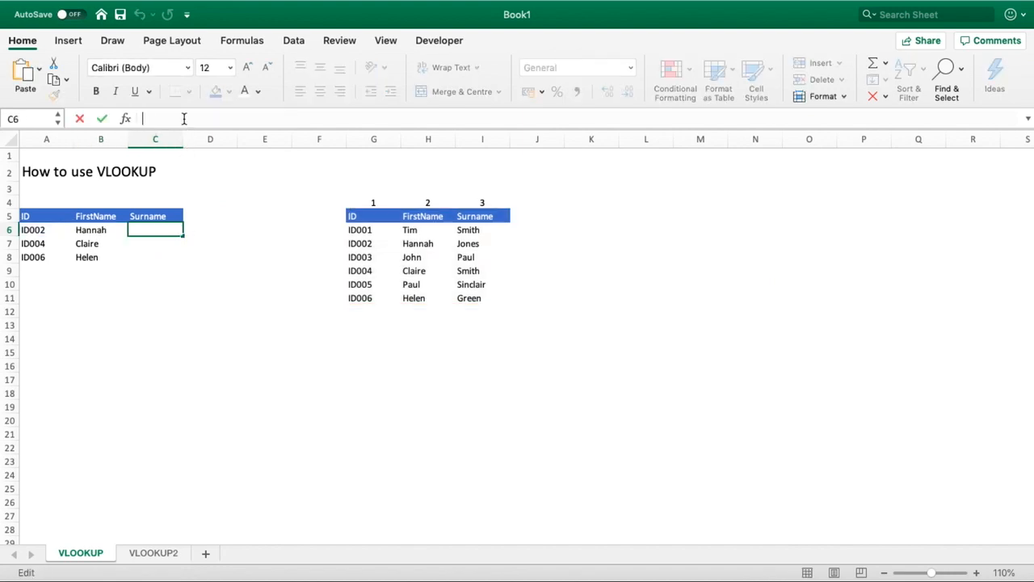
{"action": "type", "text": "=VLOOKUP(A6,$G$5:$I$11,2,FALSE)"}
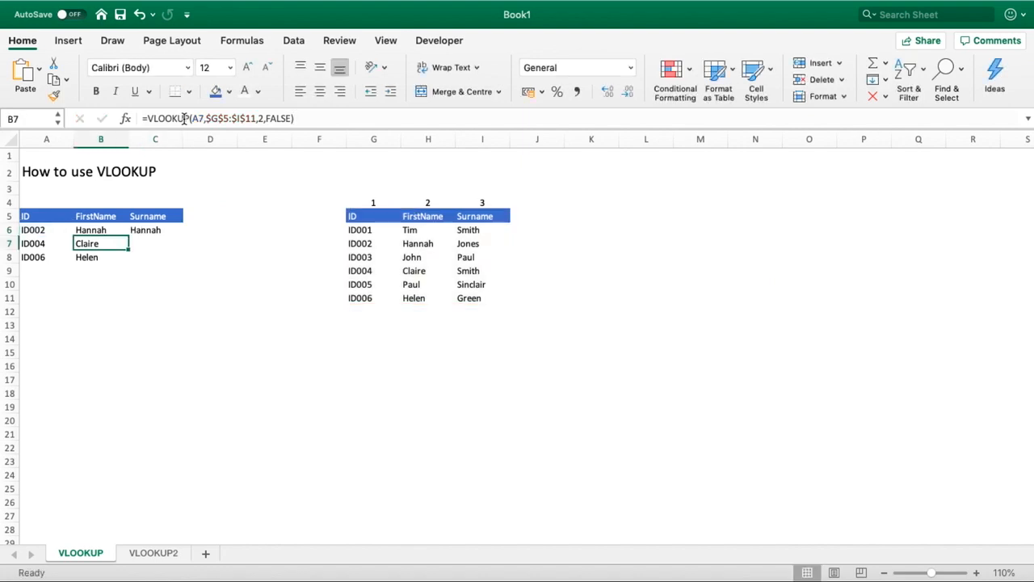
{"action": "left_click", "coordinate": [100, 229]}
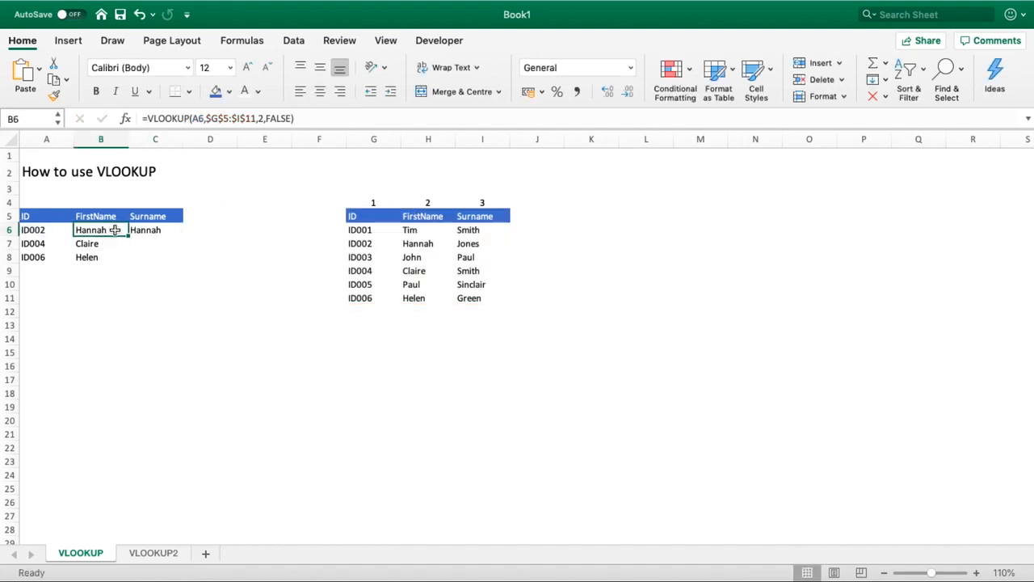
{"action": "left_click", "coordinate": [155, 229]}
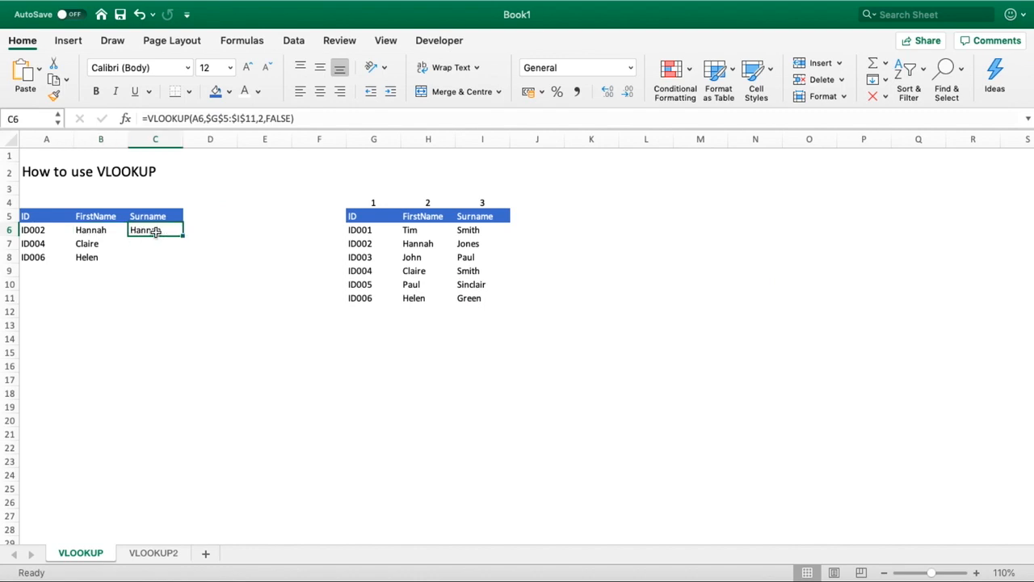
{"action": "mouse_move", "coordinate": [318, 229]}
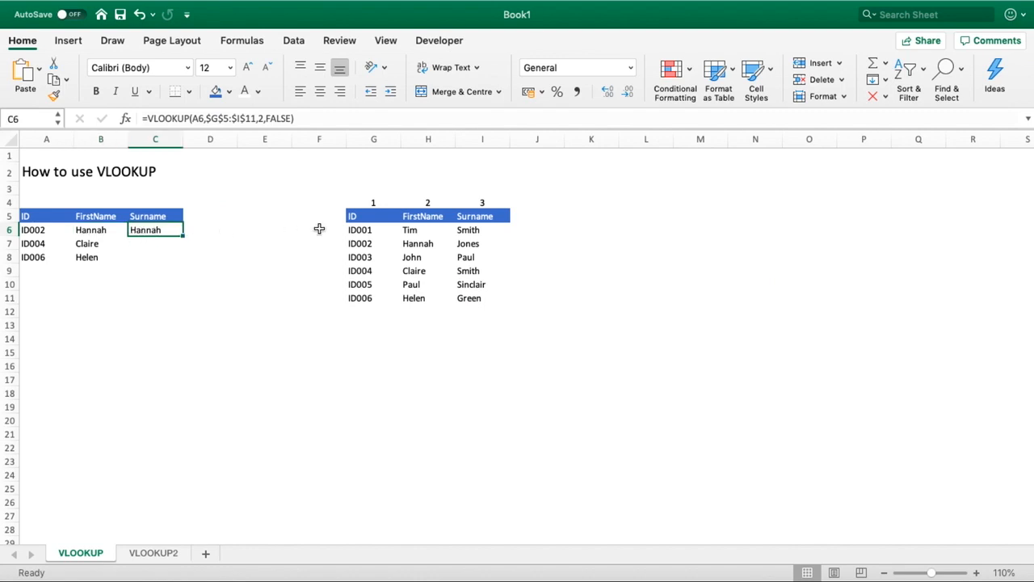
{"action": "mouse_move", "coordinate": [481, 229]}
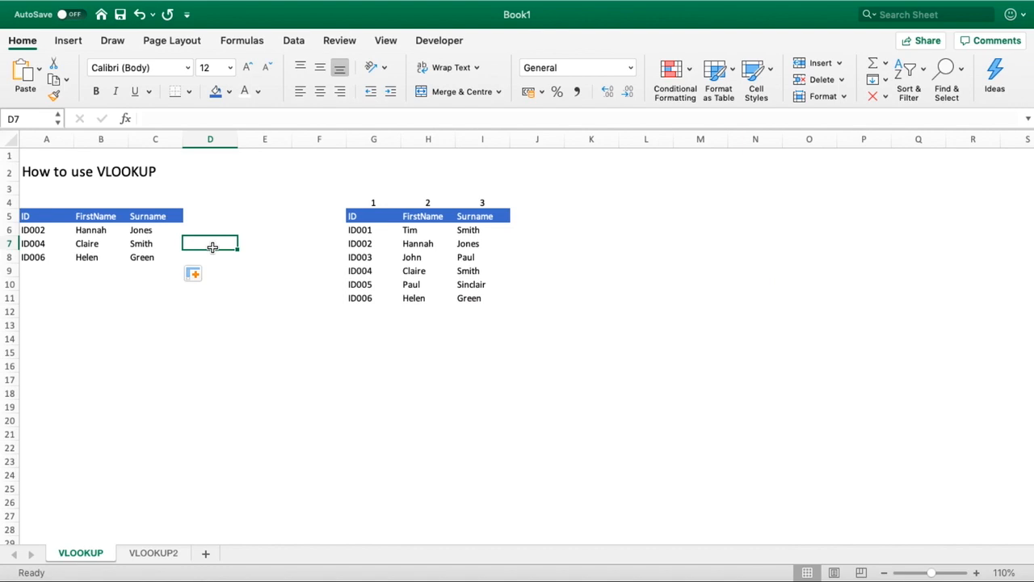
Add a Phone heading in D5 and view the phone table on sheet VLOOKUP2
{"action": "left_click", "coordinate": [210, 217]}
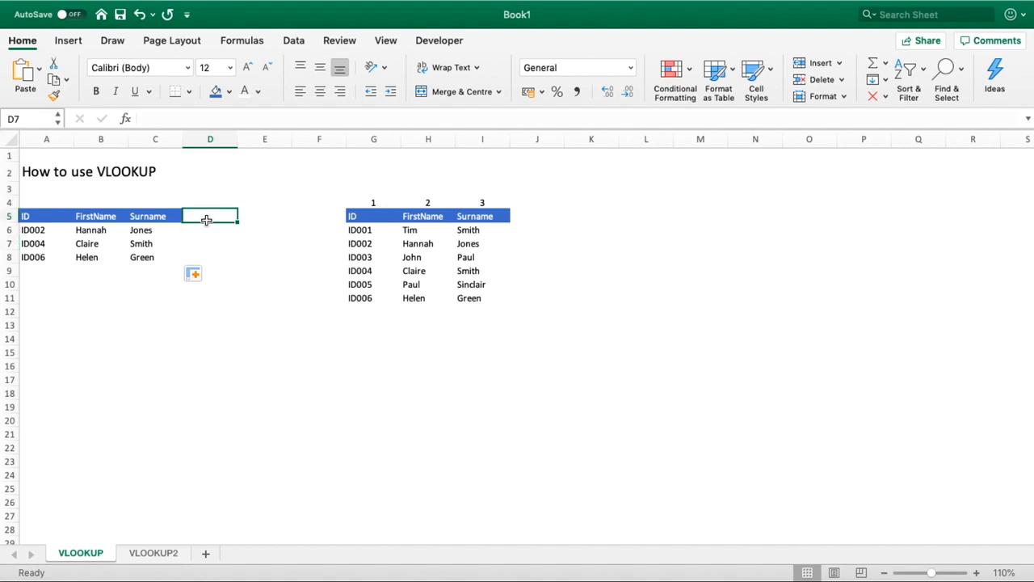
{"action": "type", "text": "Phone"}
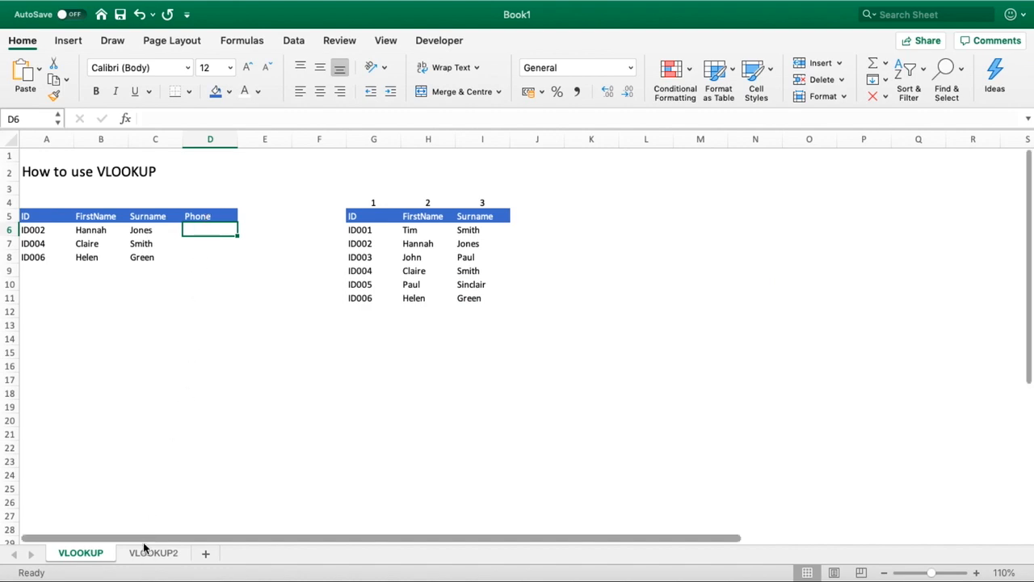
{"action": "left_click", "coordinate": [152, 553]}
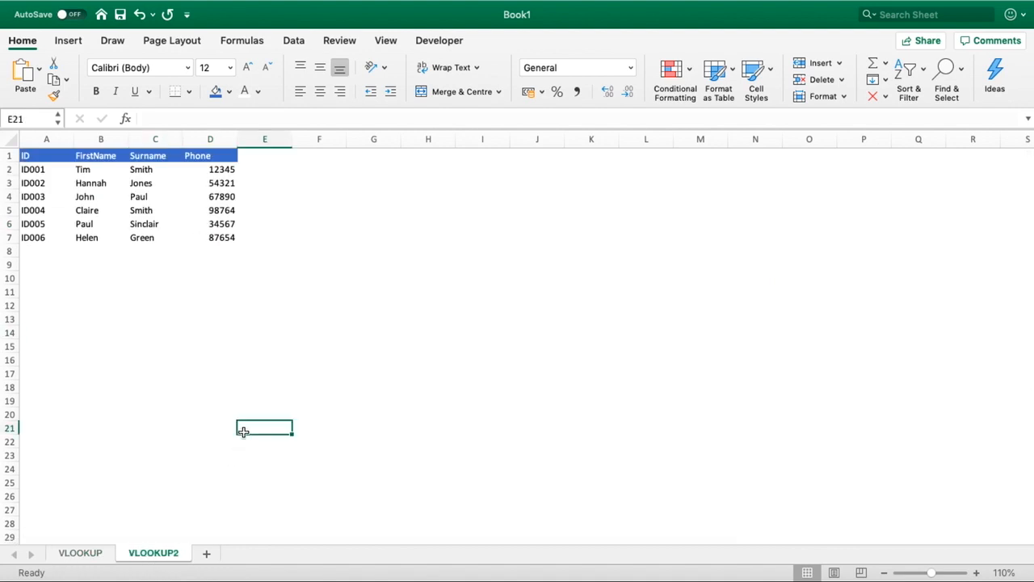
{"action": "mouse_move", "coordinate": [142, 210]}
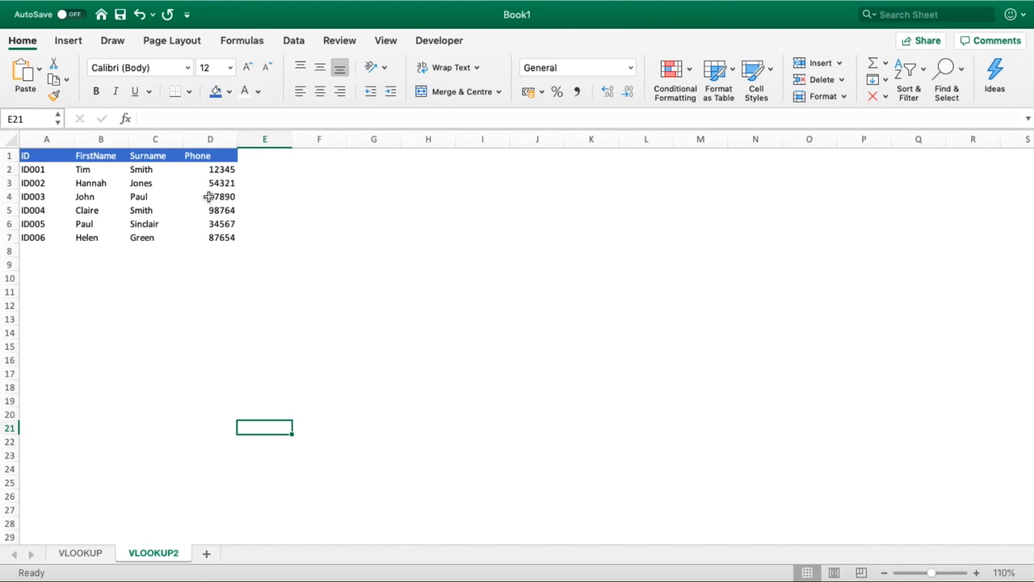
Begin =vlookup( in D6 on VLOOKUP using ID A6, heading to VLOOKUP2 for the table
{"action": "left_click", "coordinate": [81, 553]}
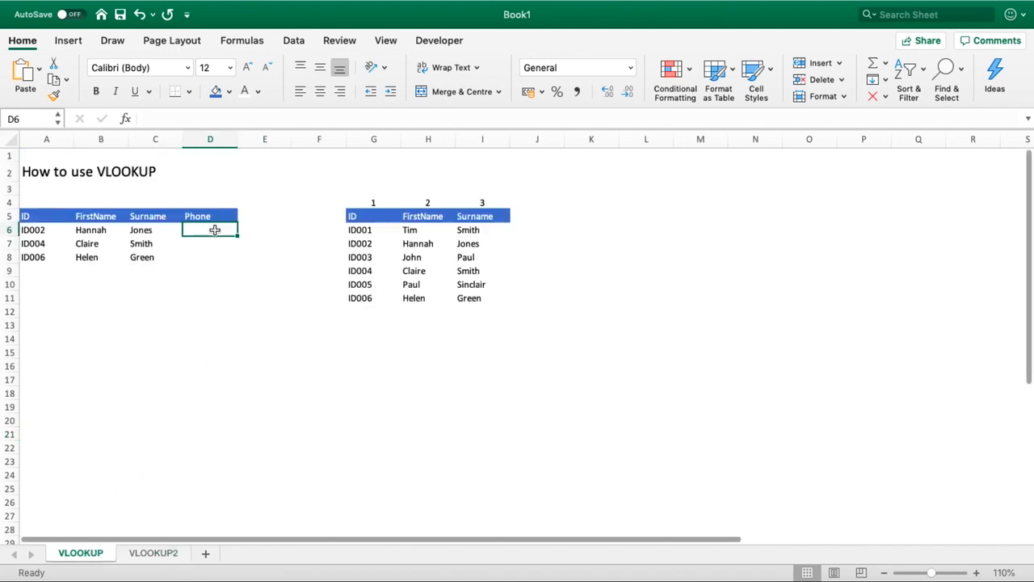
{"action": "type", "text": "=vlo"}
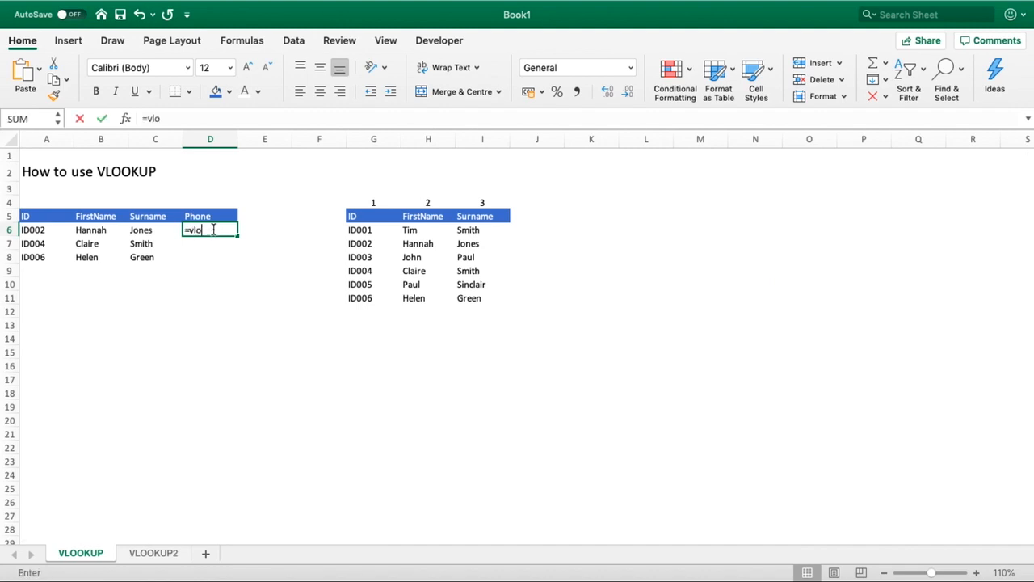
{"action": "type", "text": "okup("}
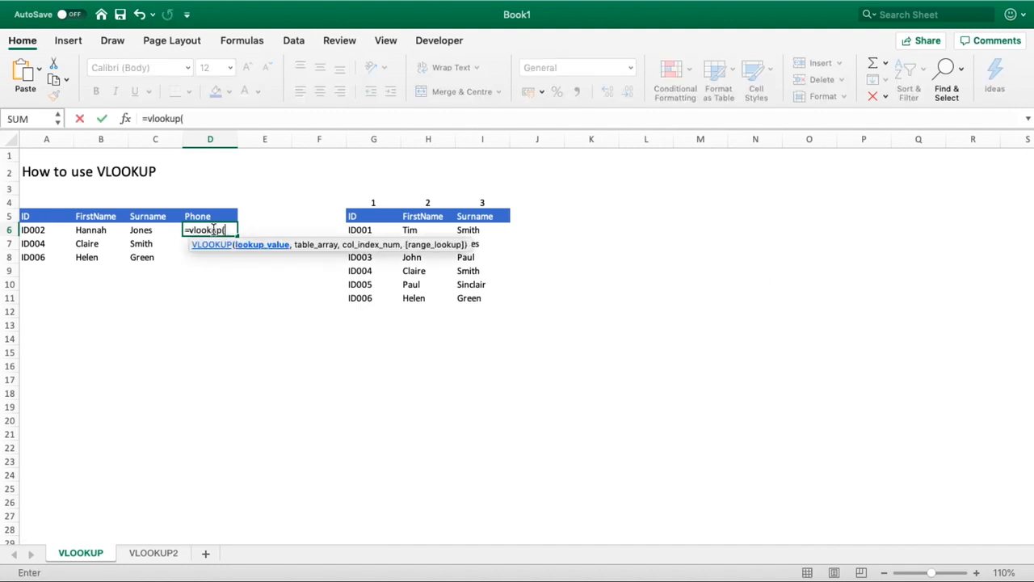
{"action": "left_click", "coordinate": [35, 229]}
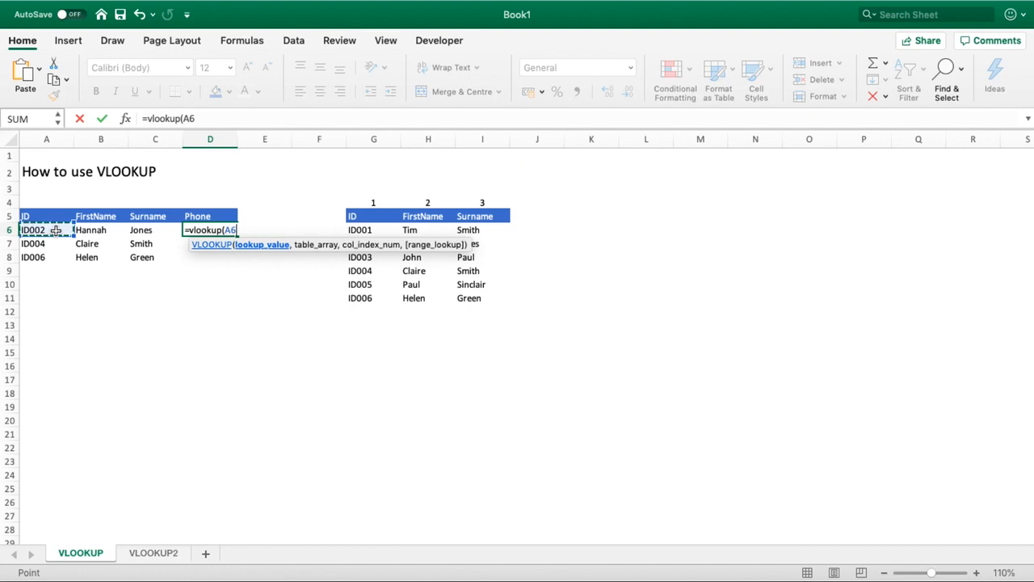
{"action": "type", "text": ","}
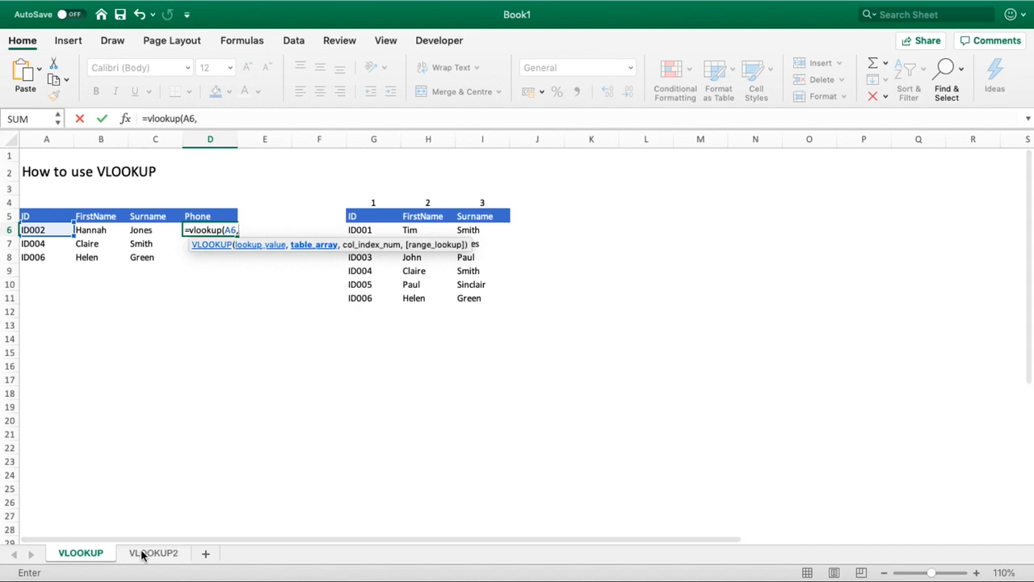
{"action": "mouse_move", "coordinate": [157, 488]}
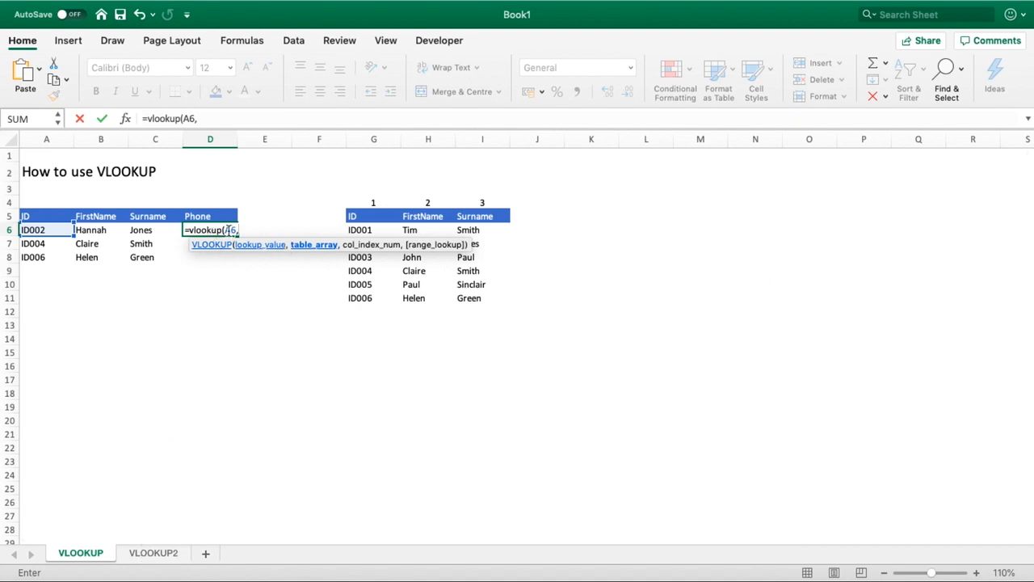
{"action": "mouse_move", "coordinate": [252, 249]}
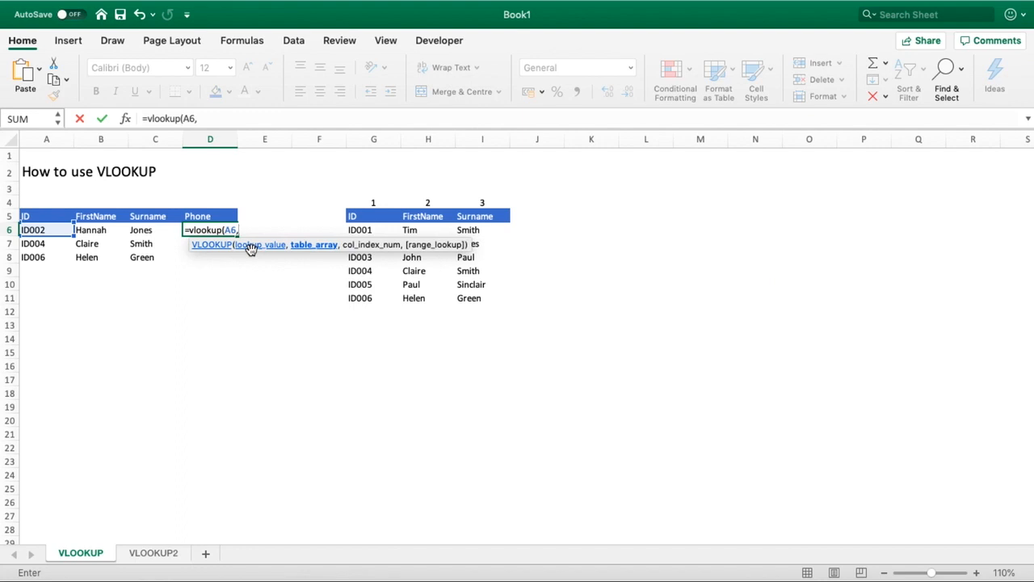
{"action": "left_click", "coordinate": [156, 552]}
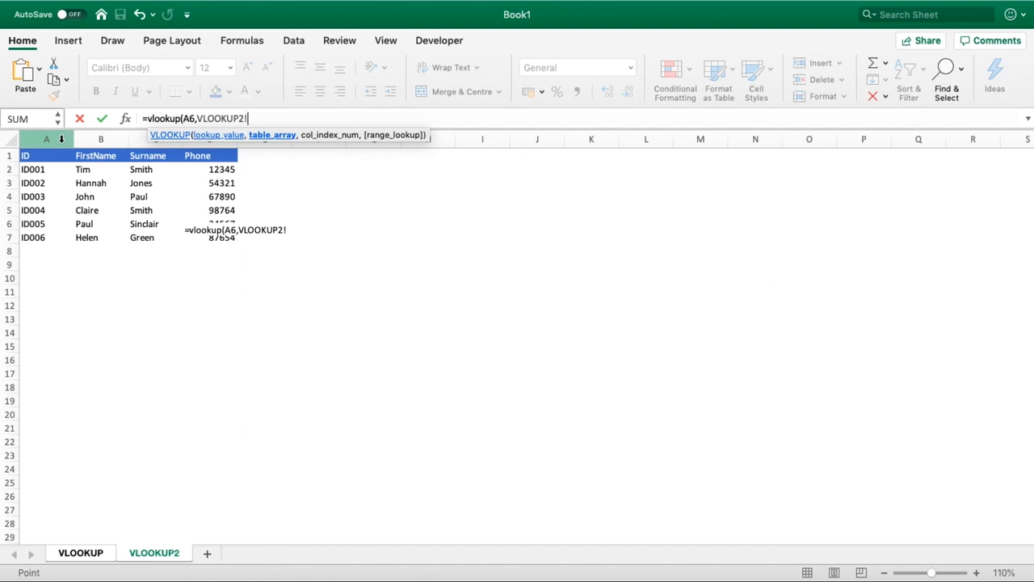
Use VLOOKUP2 columns A:D as the table, column 4, exact match, giving 54321
{"action": "left_click", "coordinate": [47, 139]}
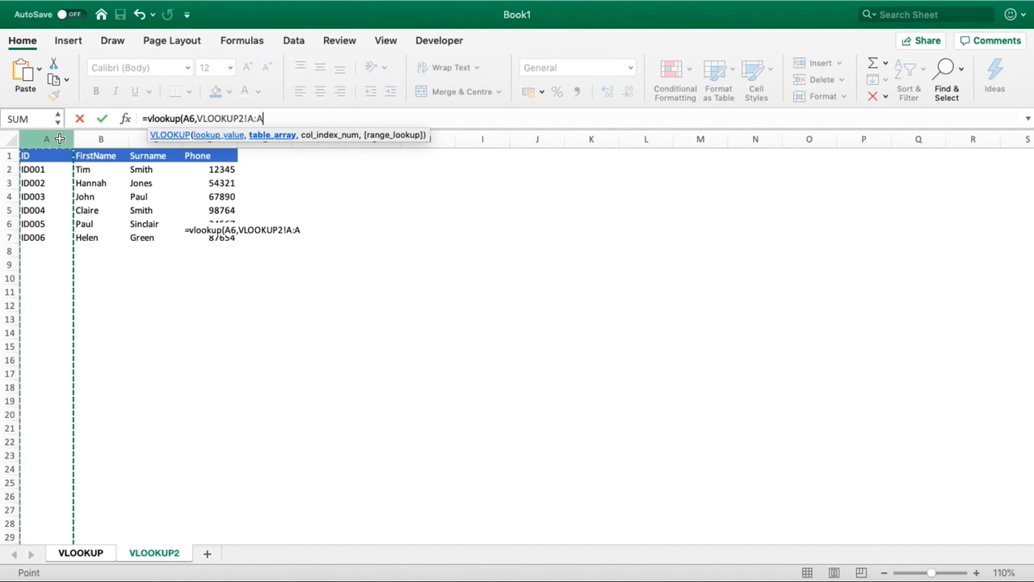
{"action": "left_click_drag", "start_coordinate": [45, 139], "coordinate": [100, 139]}
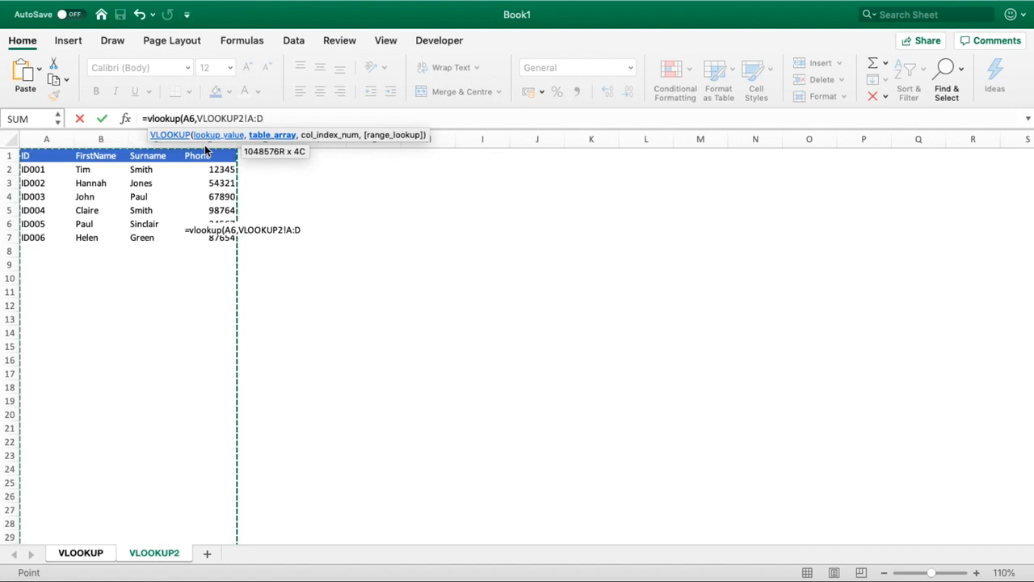
{"action": "type", "text": ","}
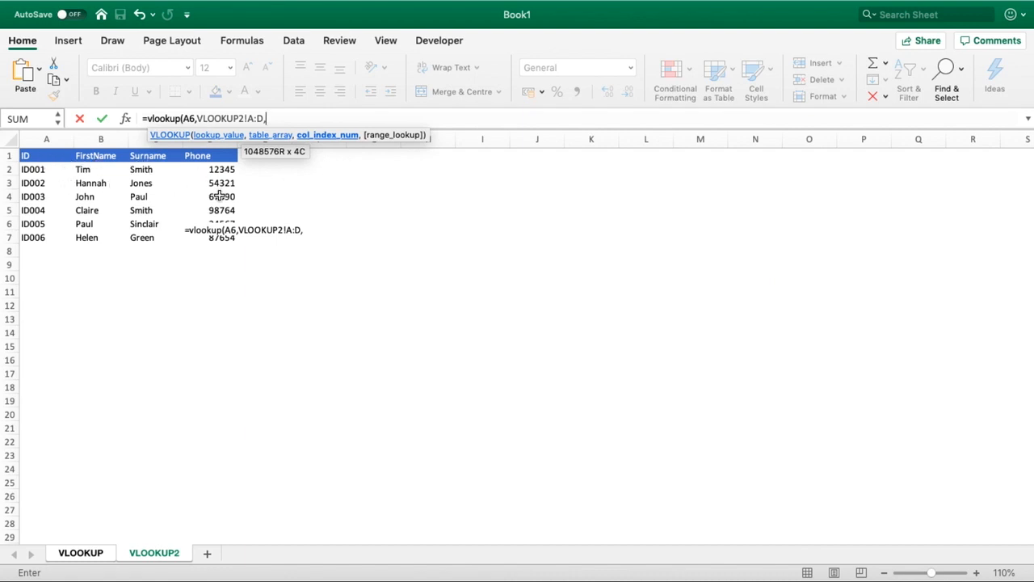
{"action": "type", "text": "4,"}
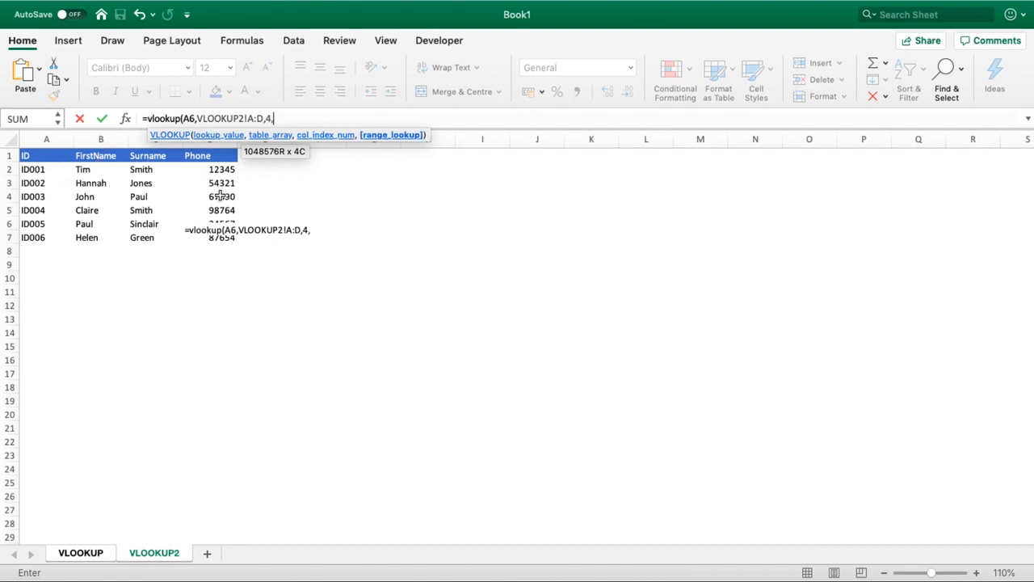
{"action": "type", "text": "FALSE"}
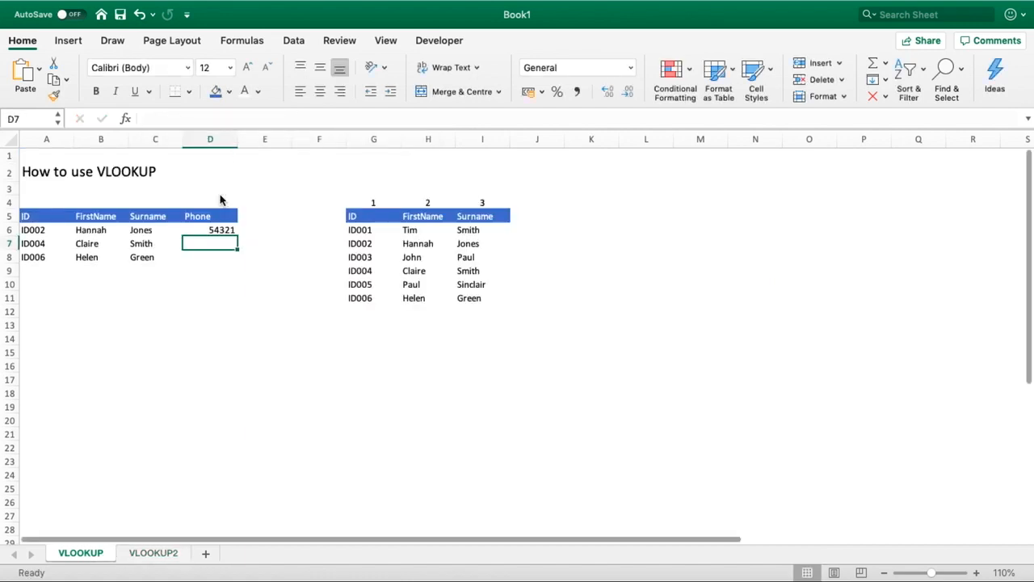
Fill the phone formula down to D8 (98764, 87654) and verify Claire's record on VLOOKUP2
{"action": "left_click", "coordinate": [210, 229]}
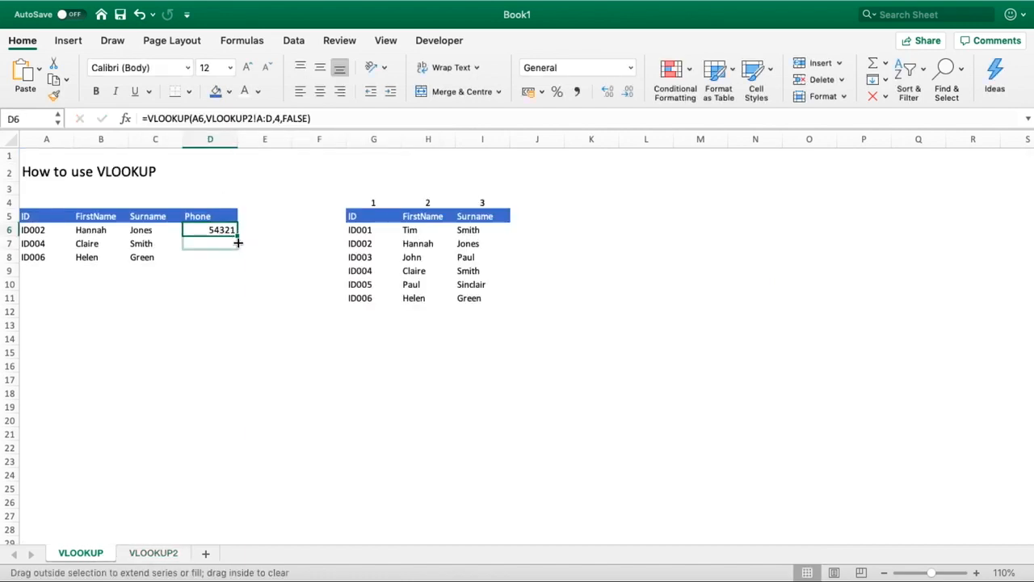
{"action": "left_click_drag", "start_coordinate": [238, 242], "coordinate": [237, 257]}
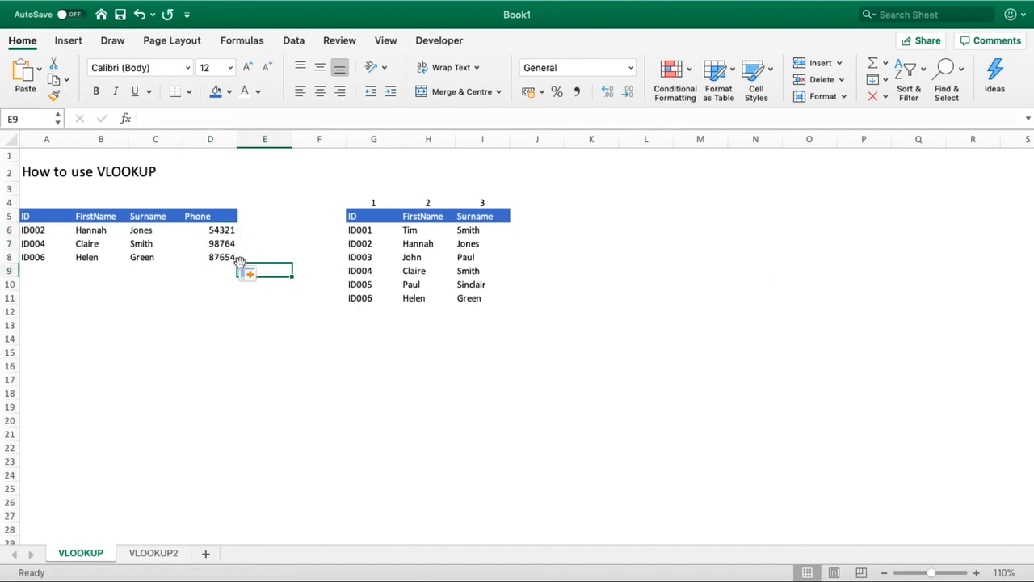
{"action": "left_click", "coordinate": [36, 242]}
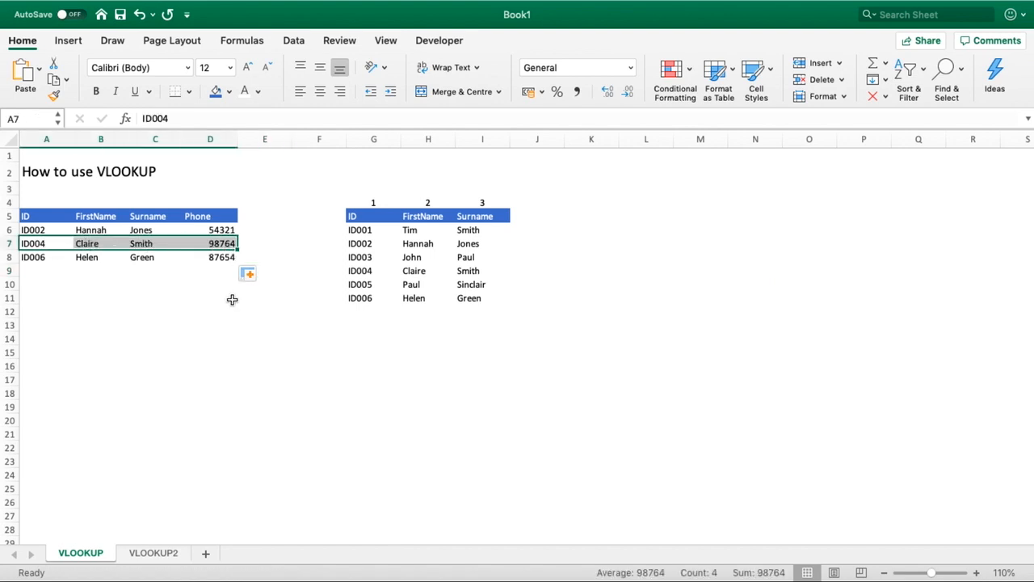
{"action": "left_click", "coordinate": [152, 552]}
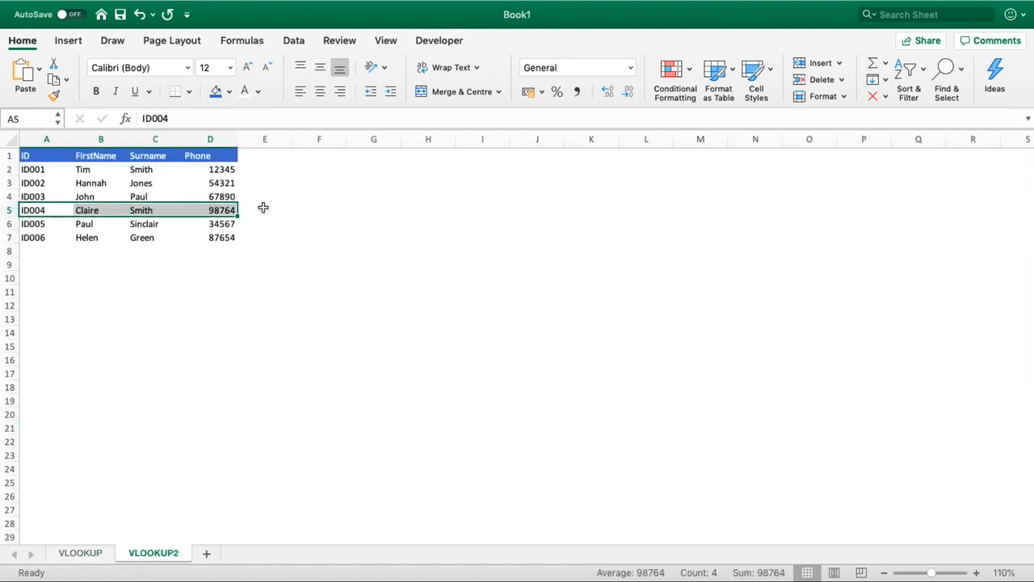
{"action": "left_click", "coordinate": [81, 553]}
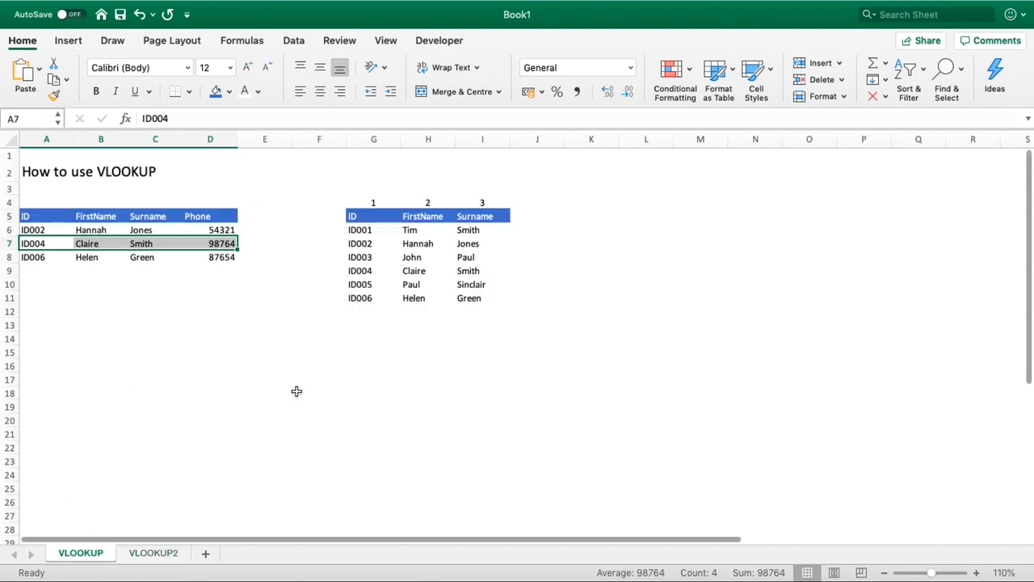
{"action": "left_click", "coordinate": [319, 393]}
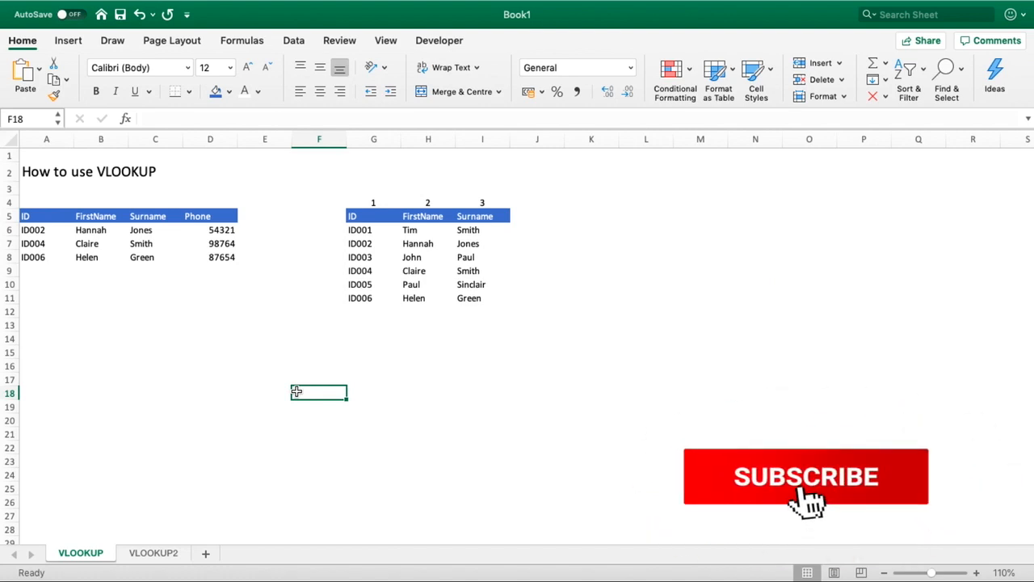
{"action": "left_click", "coordinate": [805, 488]}
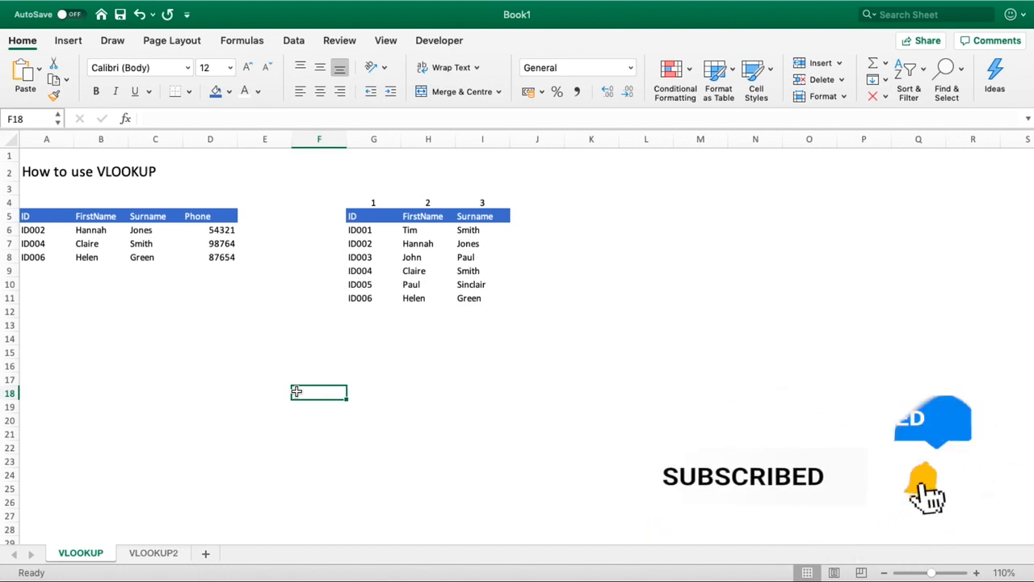